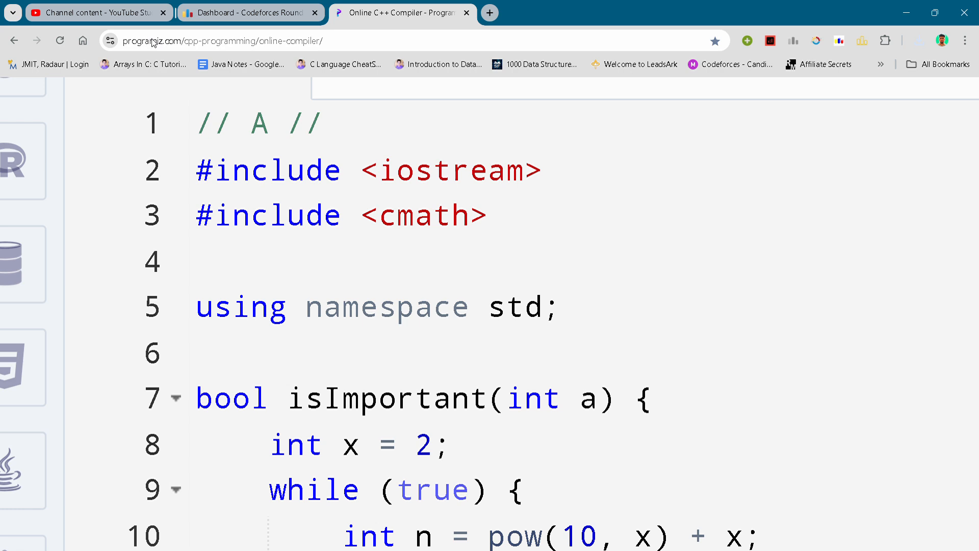
mouse_move(528, 140)
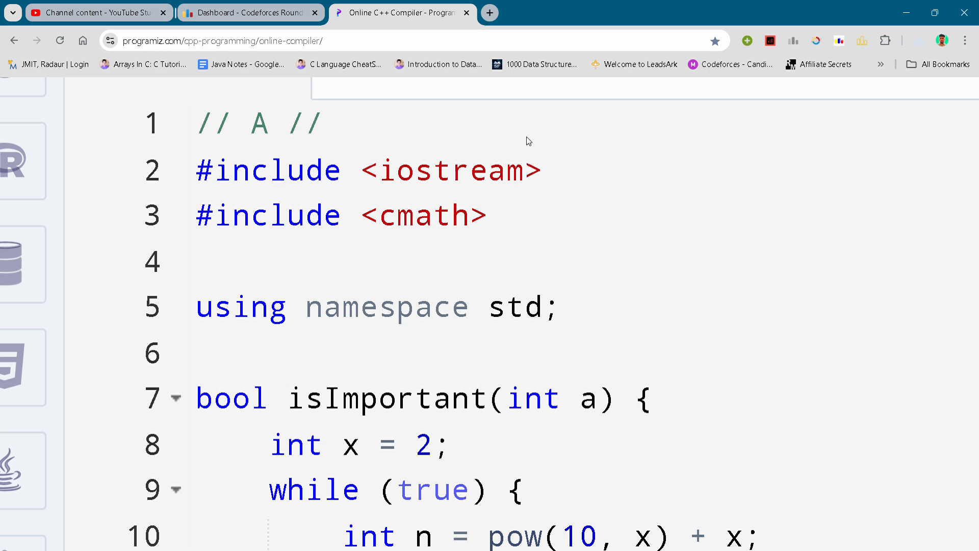
mouse_move(561, 404)
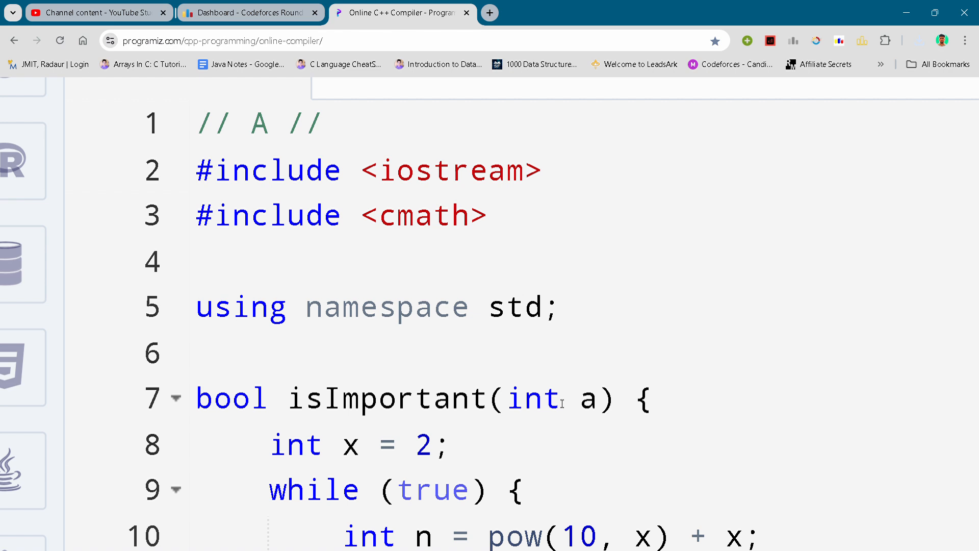
mouse_move(630, 353)
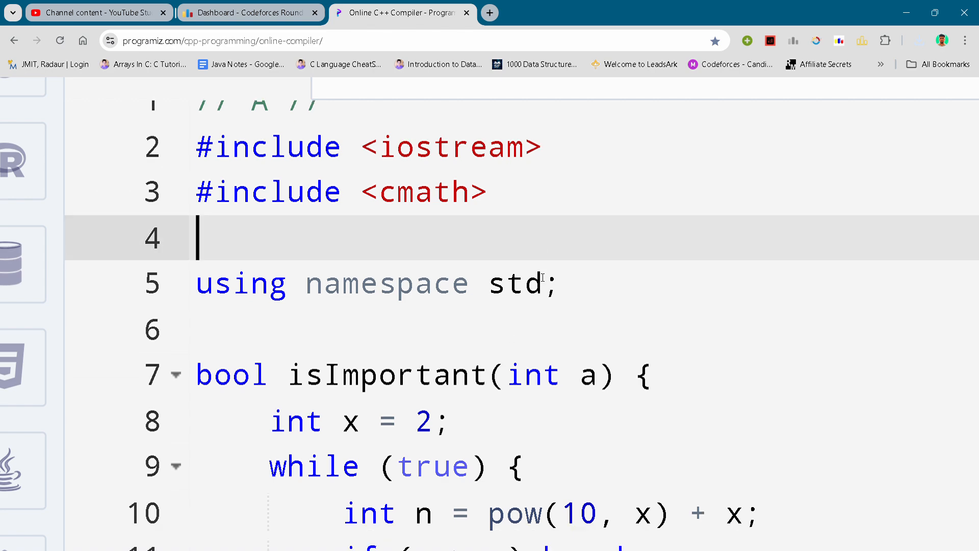
scroll("down", 3)
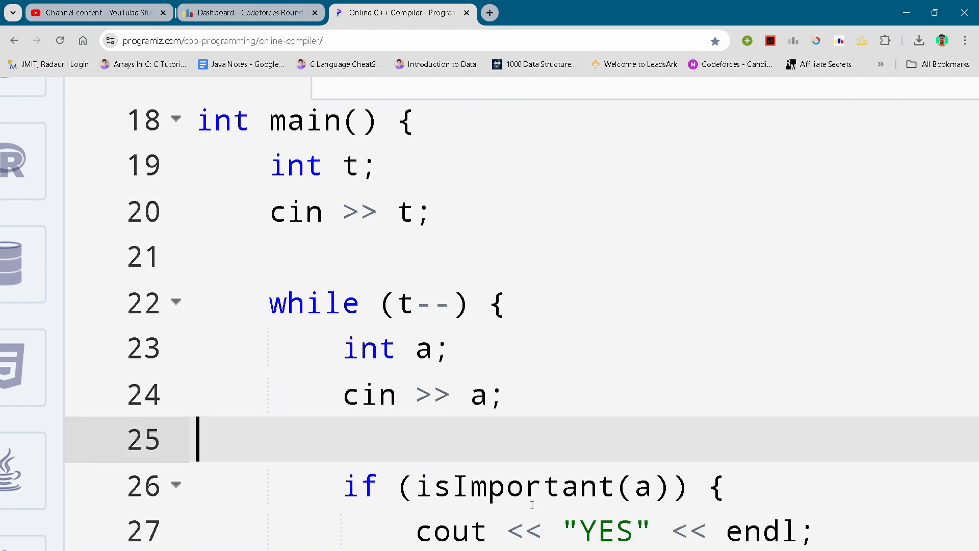
scroll("down", 3)
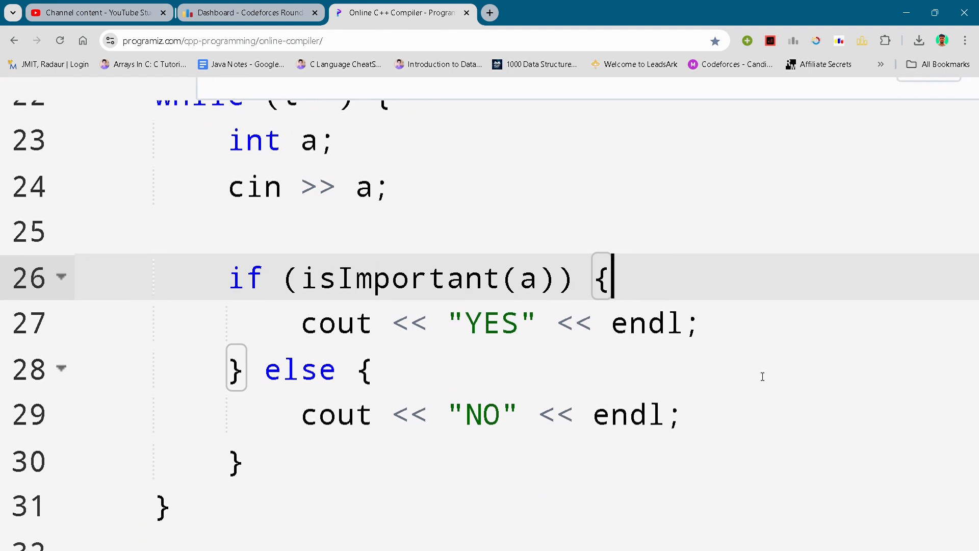
scroll("down", 3)
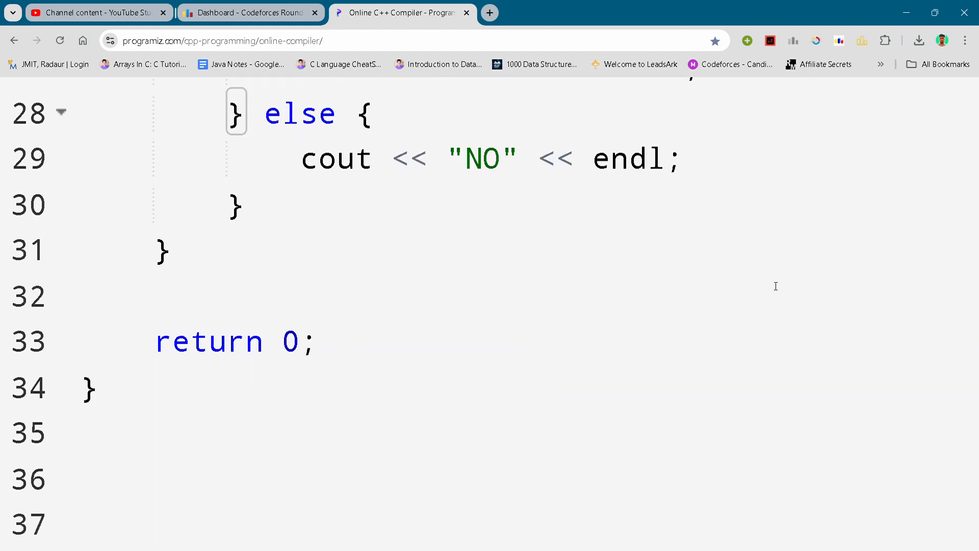